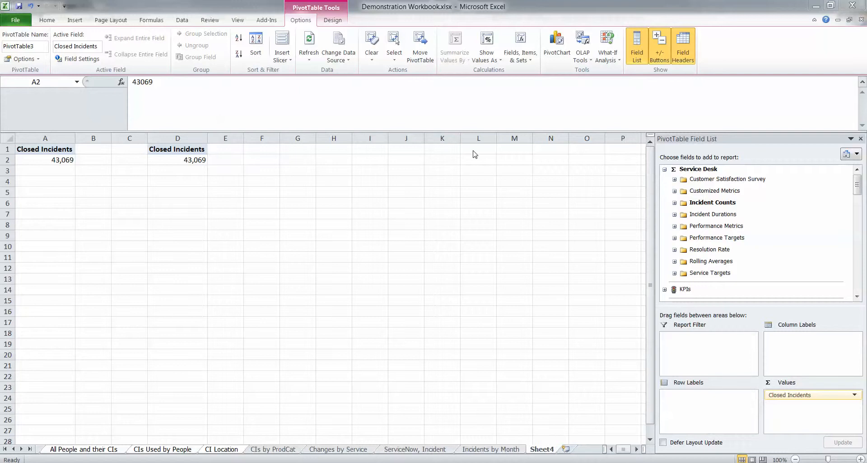
Step: Add Hierarchy - Assignee under Service Desk as rows of the left PivotTable, totaling 43,069 closed incidents
click(178, 160)
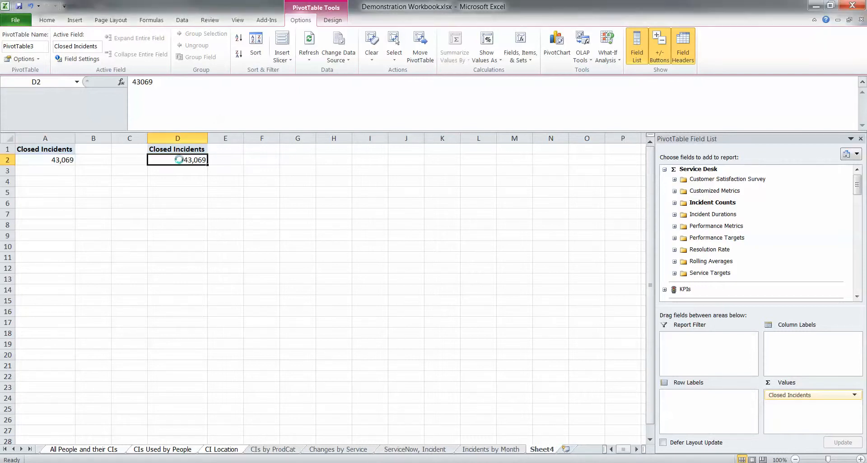
mouse_move(178, 160)
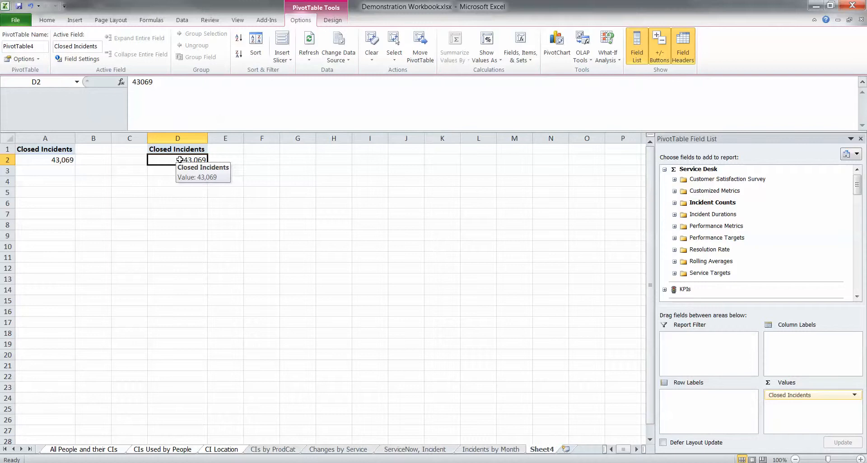
mouse_move(140, 164)
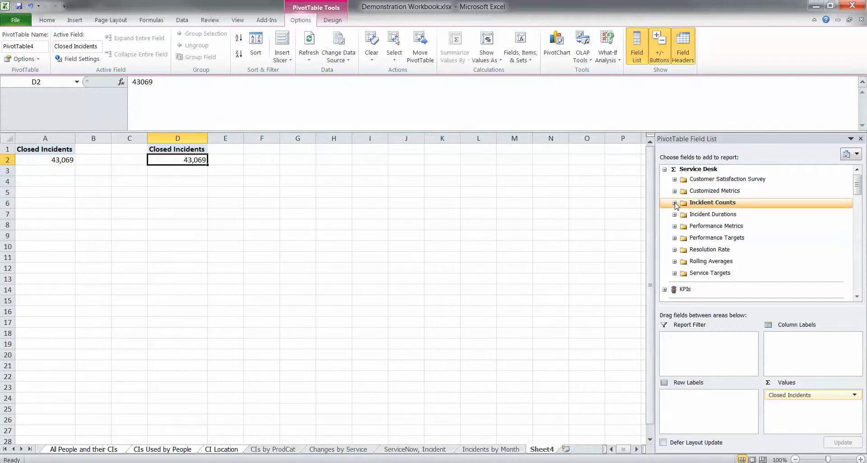
click(674, 202)
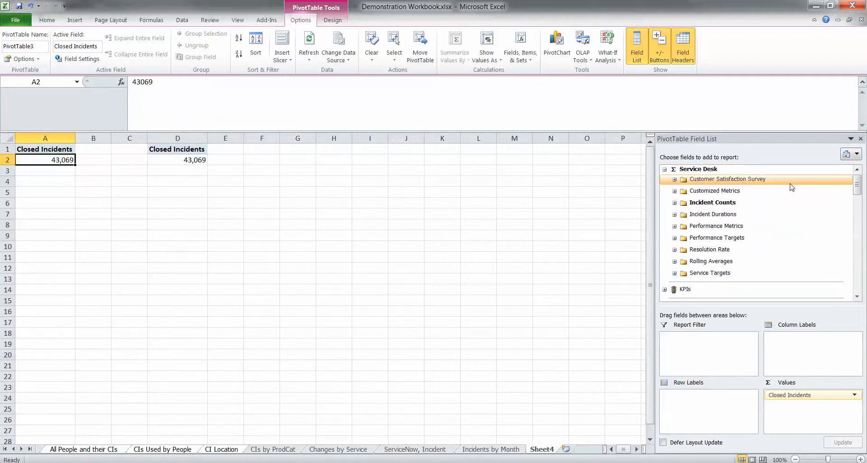
scroll(down, 3)
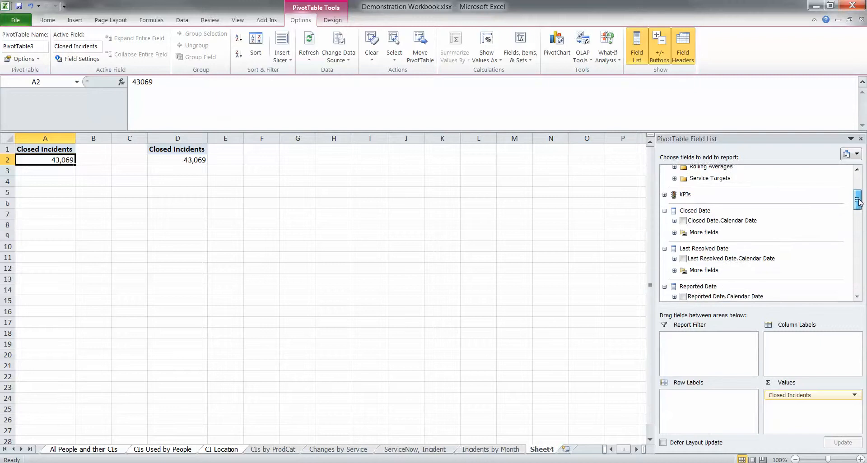
scroll(down, 3)
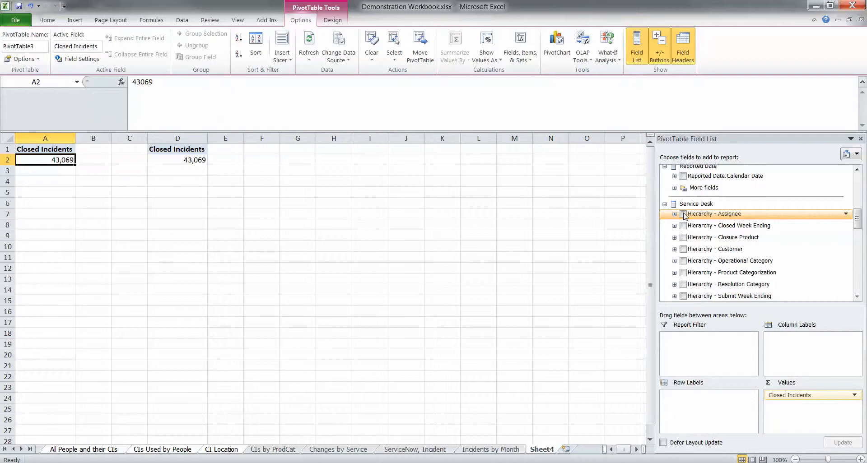
click(684, 214)
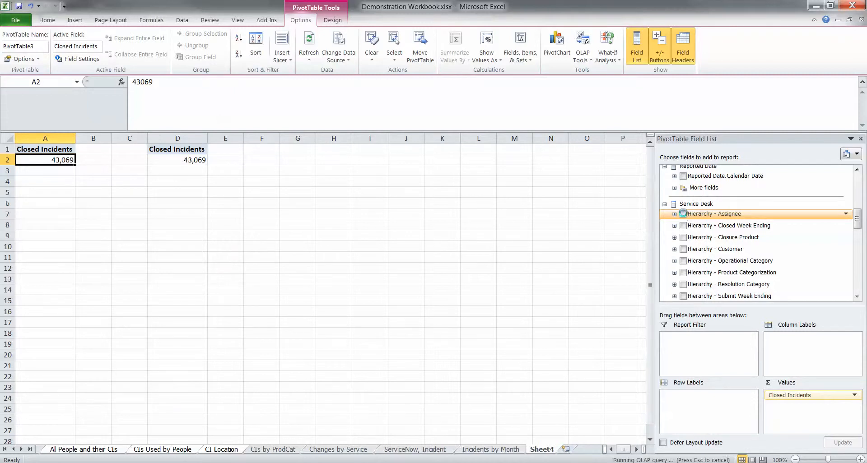
click(684, 214)
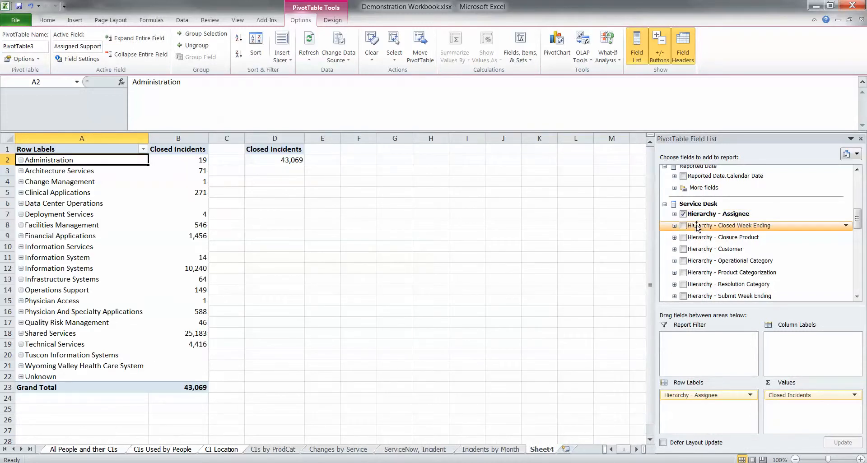
click(675, 214)
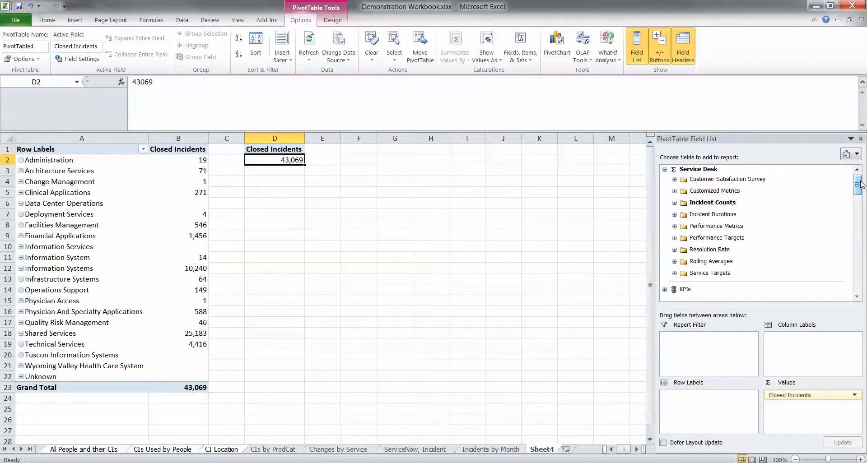
Step: Add Assigned Support Organization, Assigned Group and Assignee as rows of the right PivotTable
scroll(down, 3)
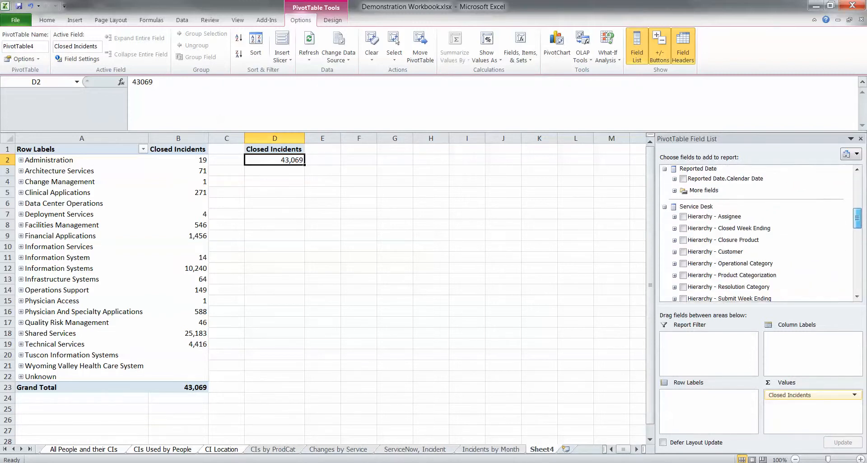
scroll(down, 3)
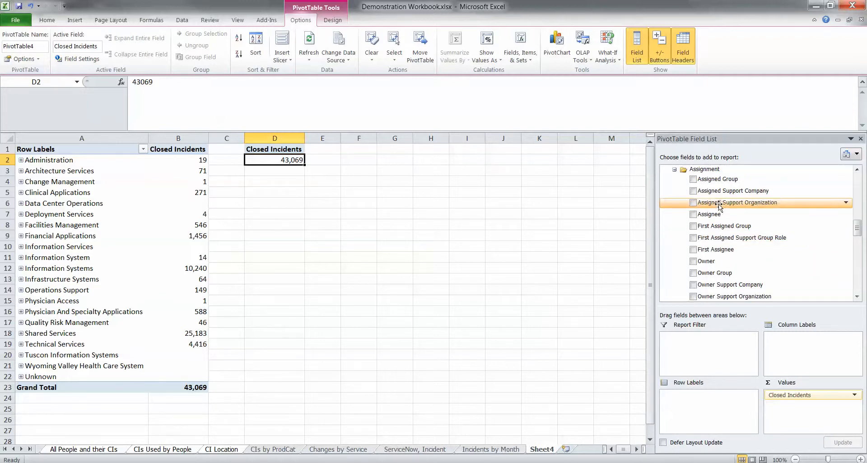
click(693, 194)
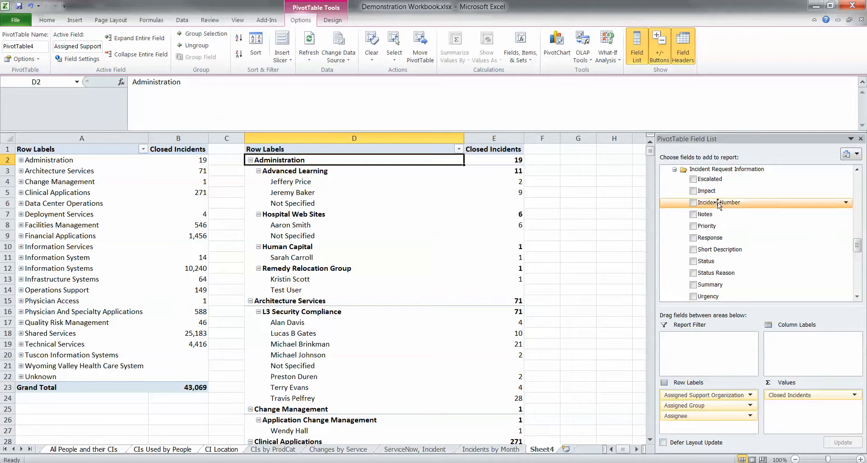
click(719, 202)
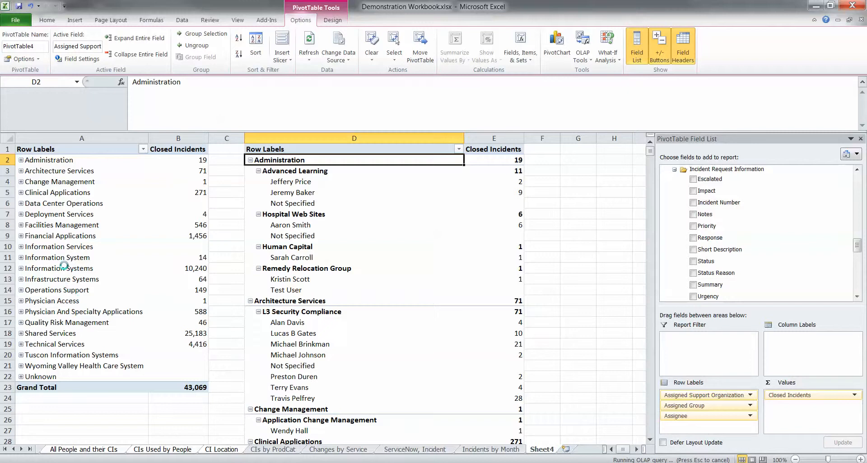
mouse_move(97, 322)
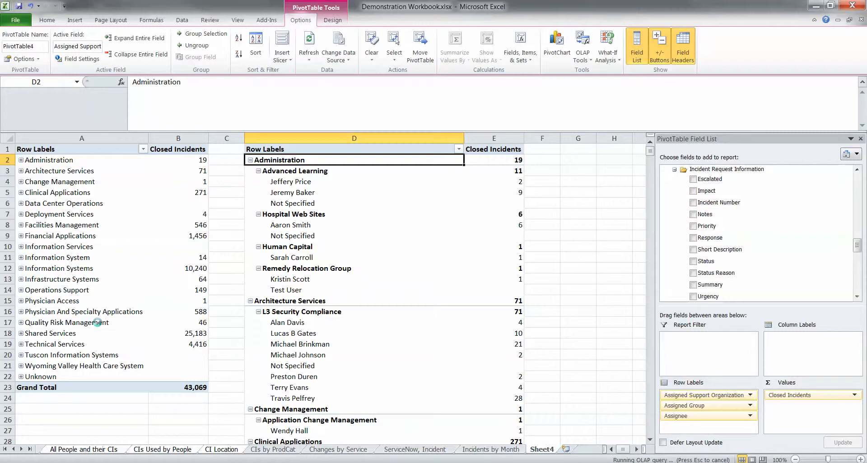
mouse_move(96, 323)
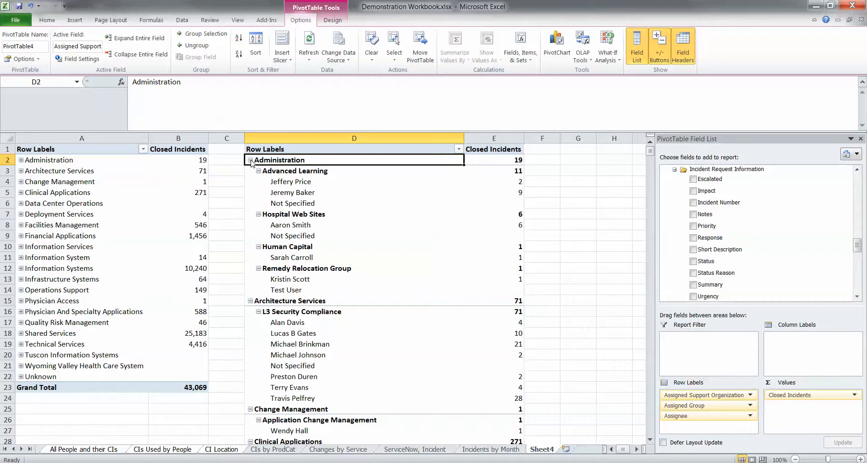
Step: Collapse the entire organization field so the right PivotTable shows only organization totals (43,069)
right_click(278, 160)
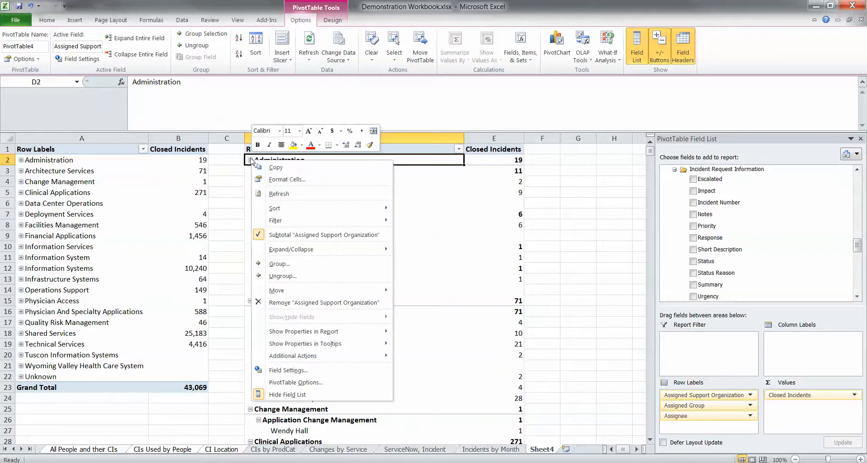
mouse_move(282, 276)
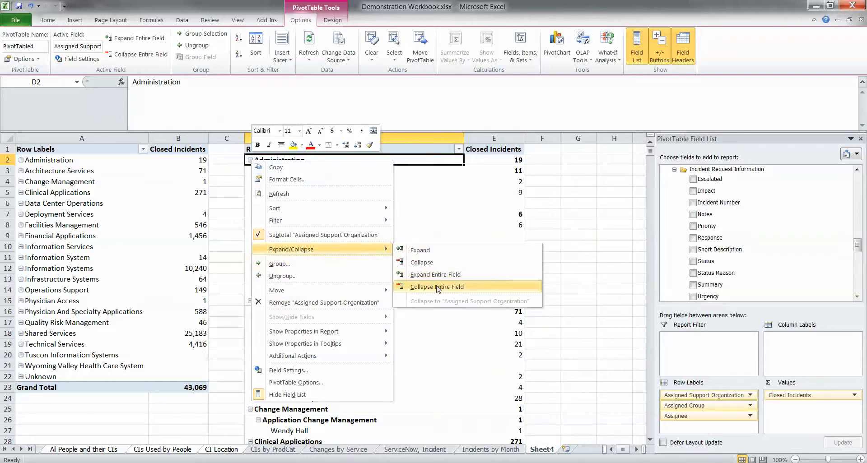
click(437, 287)
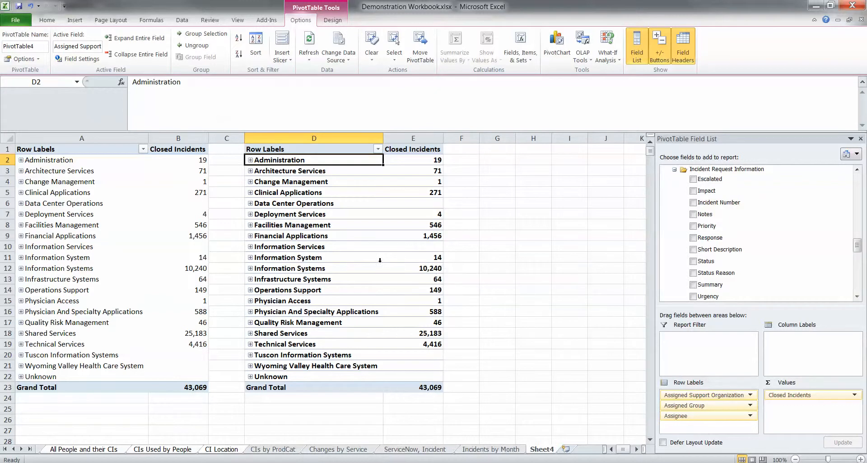
mouse_move(438, 279)
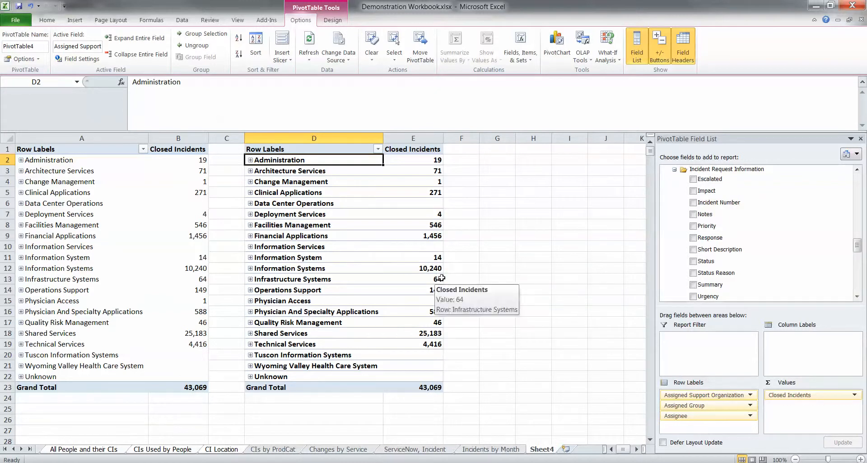
mouse_move(304, 217)
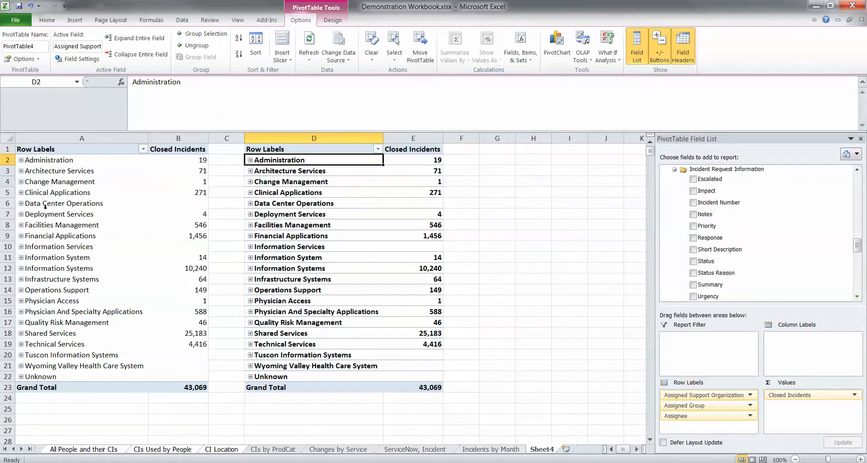
mouse_move(210, 245)
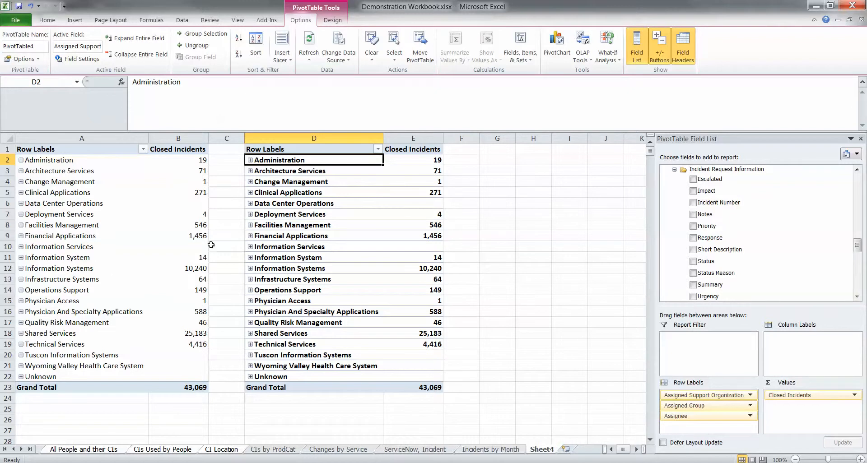
Step: Sort the left table's Closed Incidents largest to smallest, putting Shared Services (25,183) first
click(178, 139)
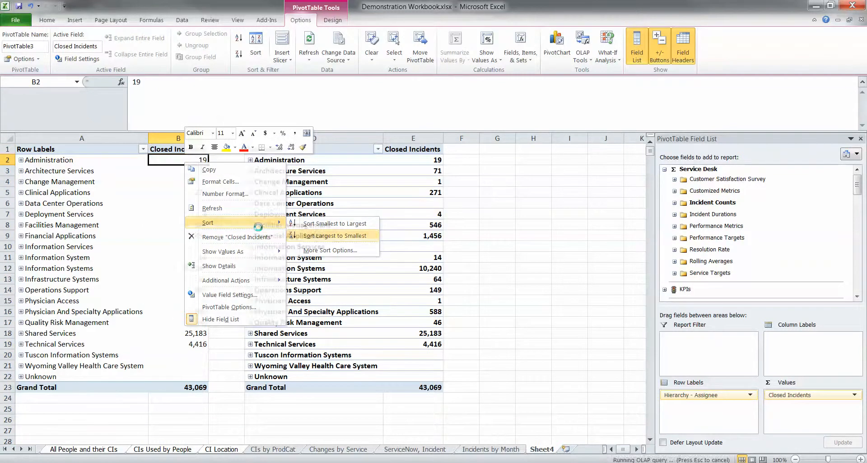
click(332, 236)
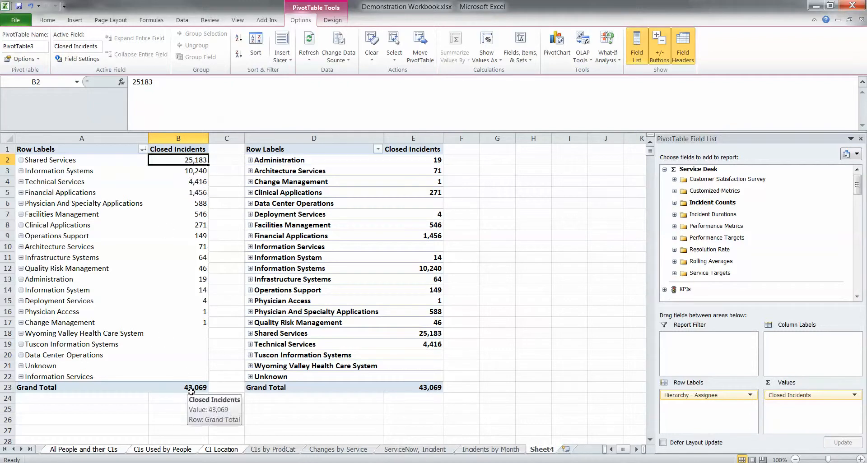
right_click(178, 160)
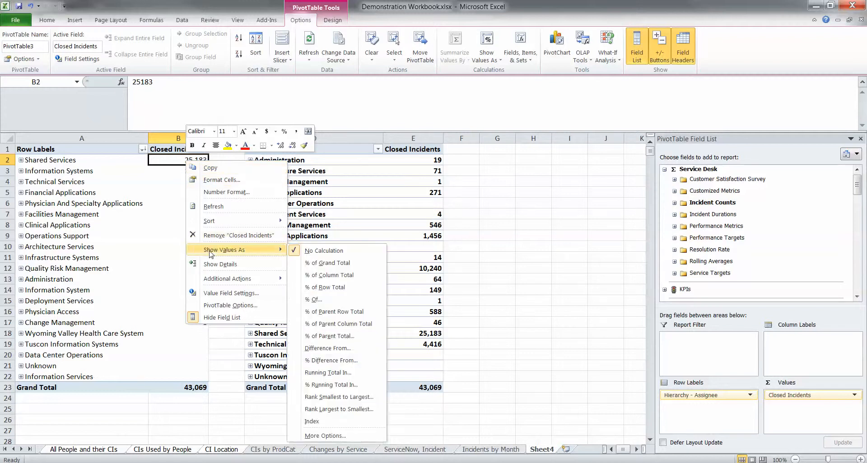
mouse_move(327, 262)
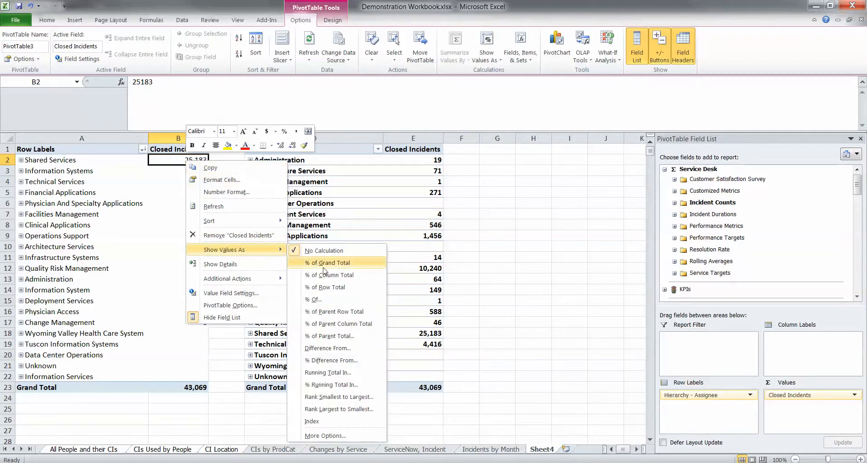
Step: Show the left table's Closed Incidents as % of Grand Total, Shared Services at 58.47%
click(327, 263)
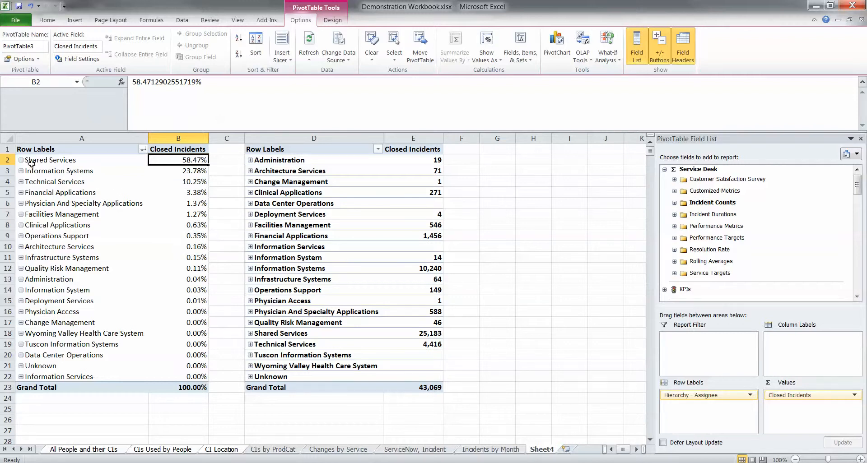
mouse_move(73, 225)
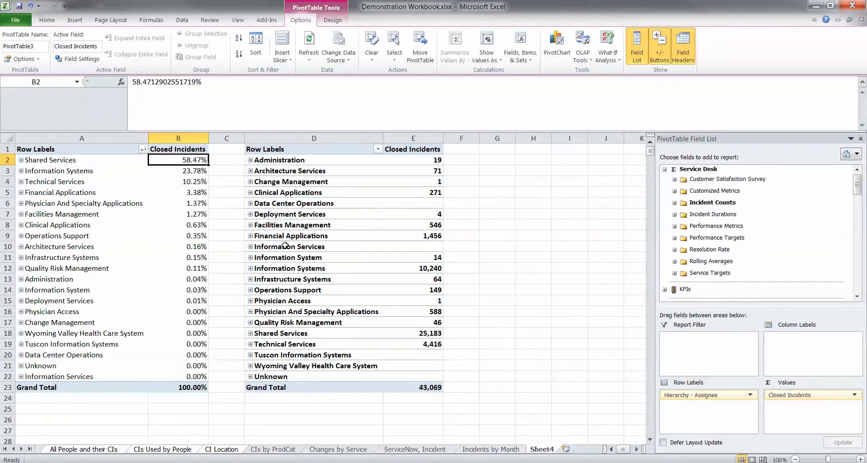
mouse_move(556, 409)
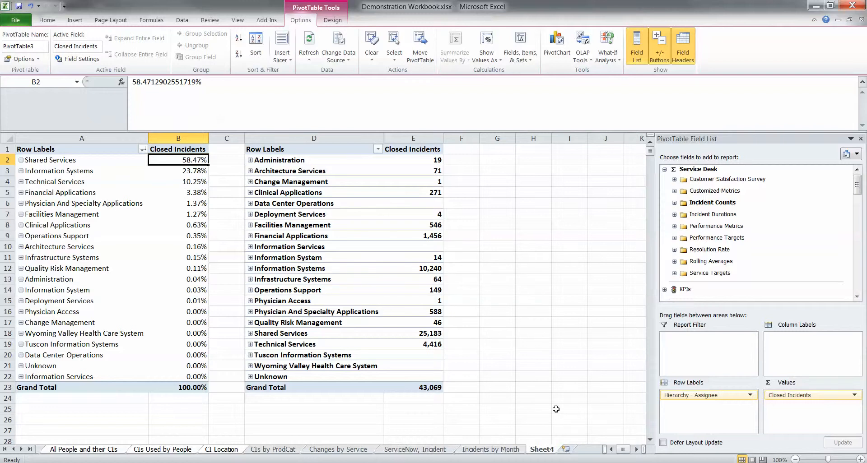